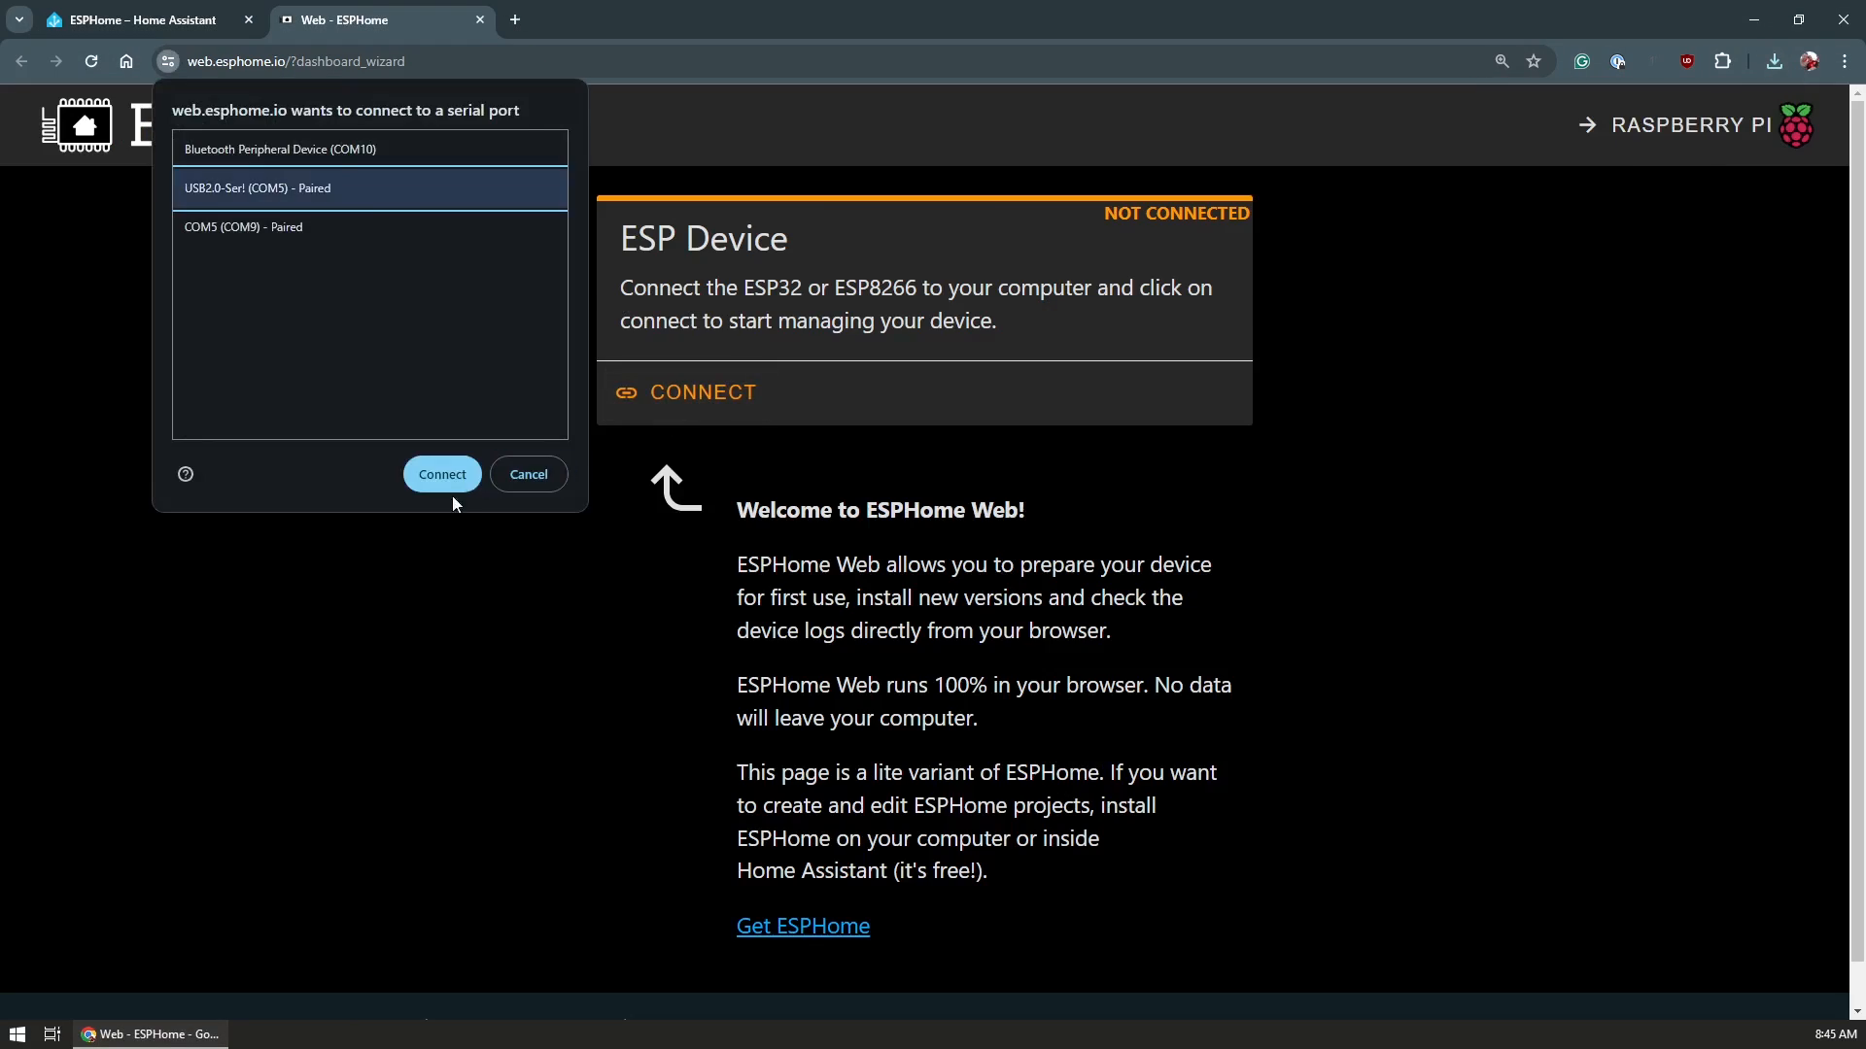
Step: Connect ESPHome Web to the USB2.0-Serial device on COM5
{"action": "left_click", "coordinate": [440, 473]}
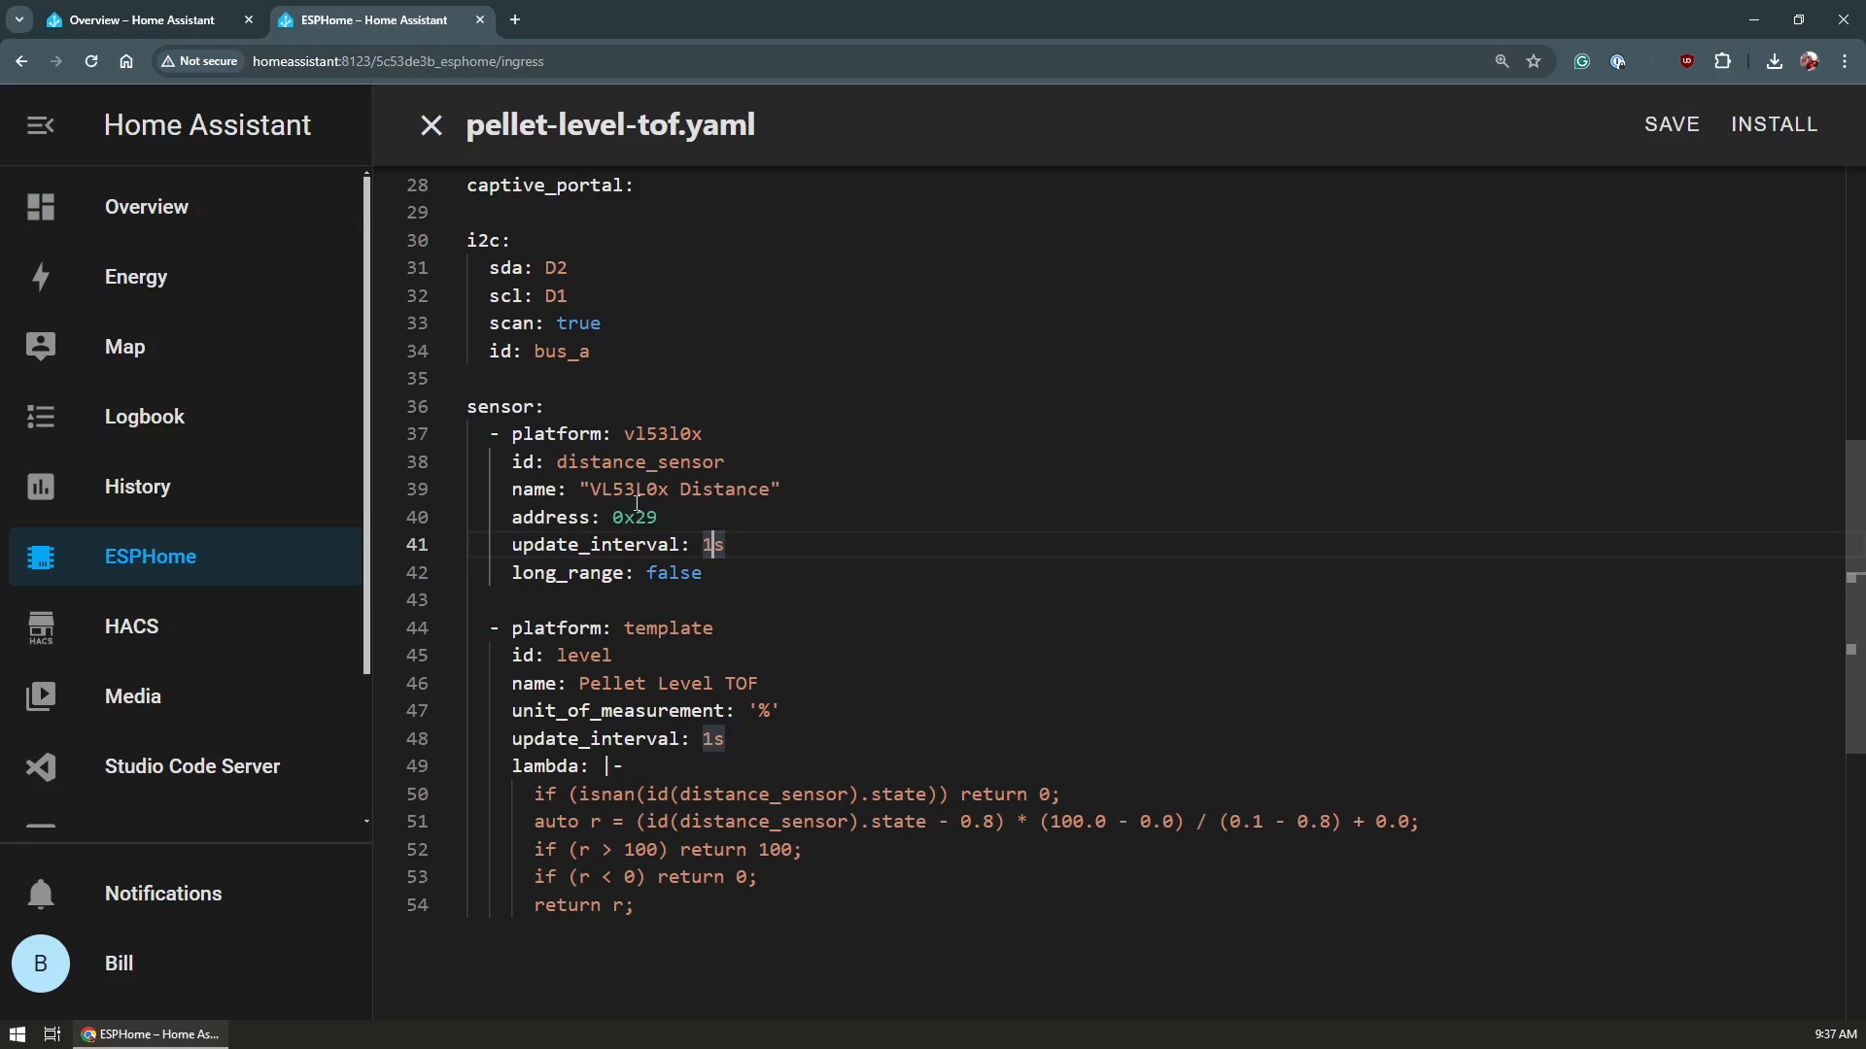
Step: Highlight the distance_sensor and level ids, then view the 33.8% and 71.3% pellet gauges
{"action": "double_click", "coordinate": [639, 461]}
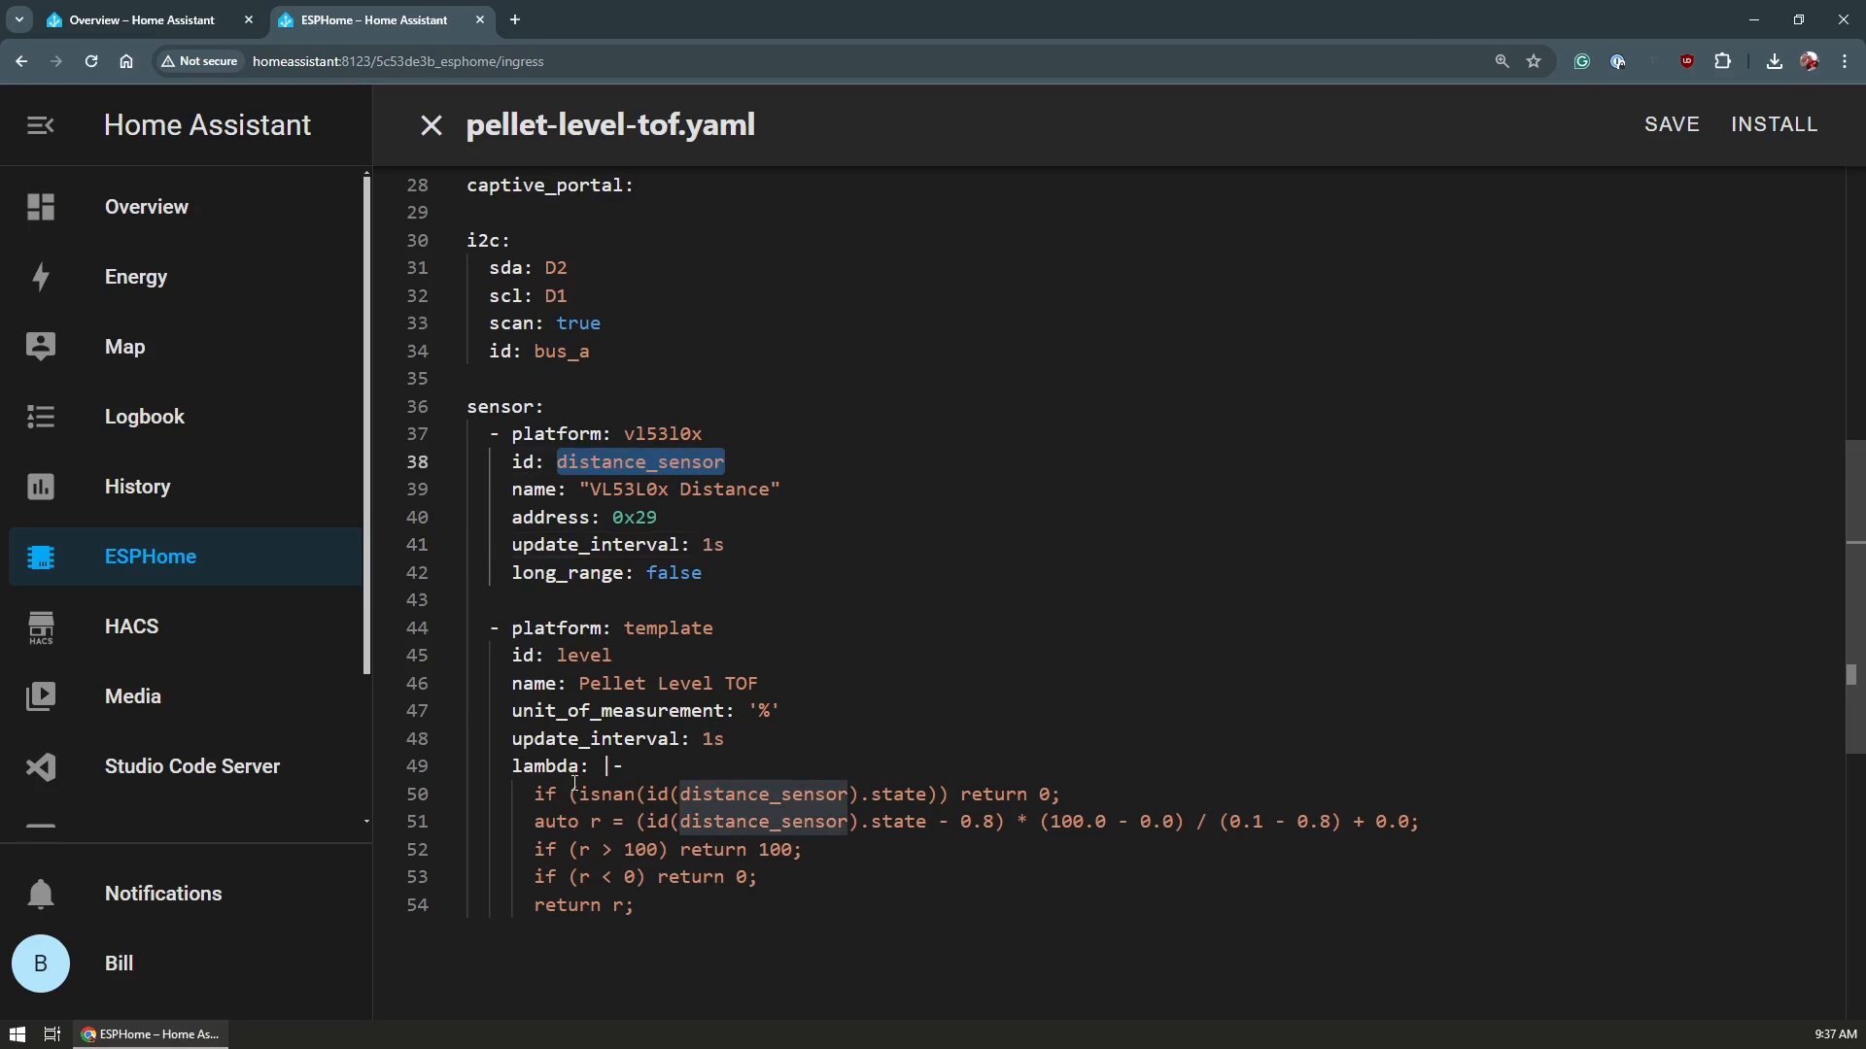
{"action": "mouse_move", "coordinate": [589, 652]}
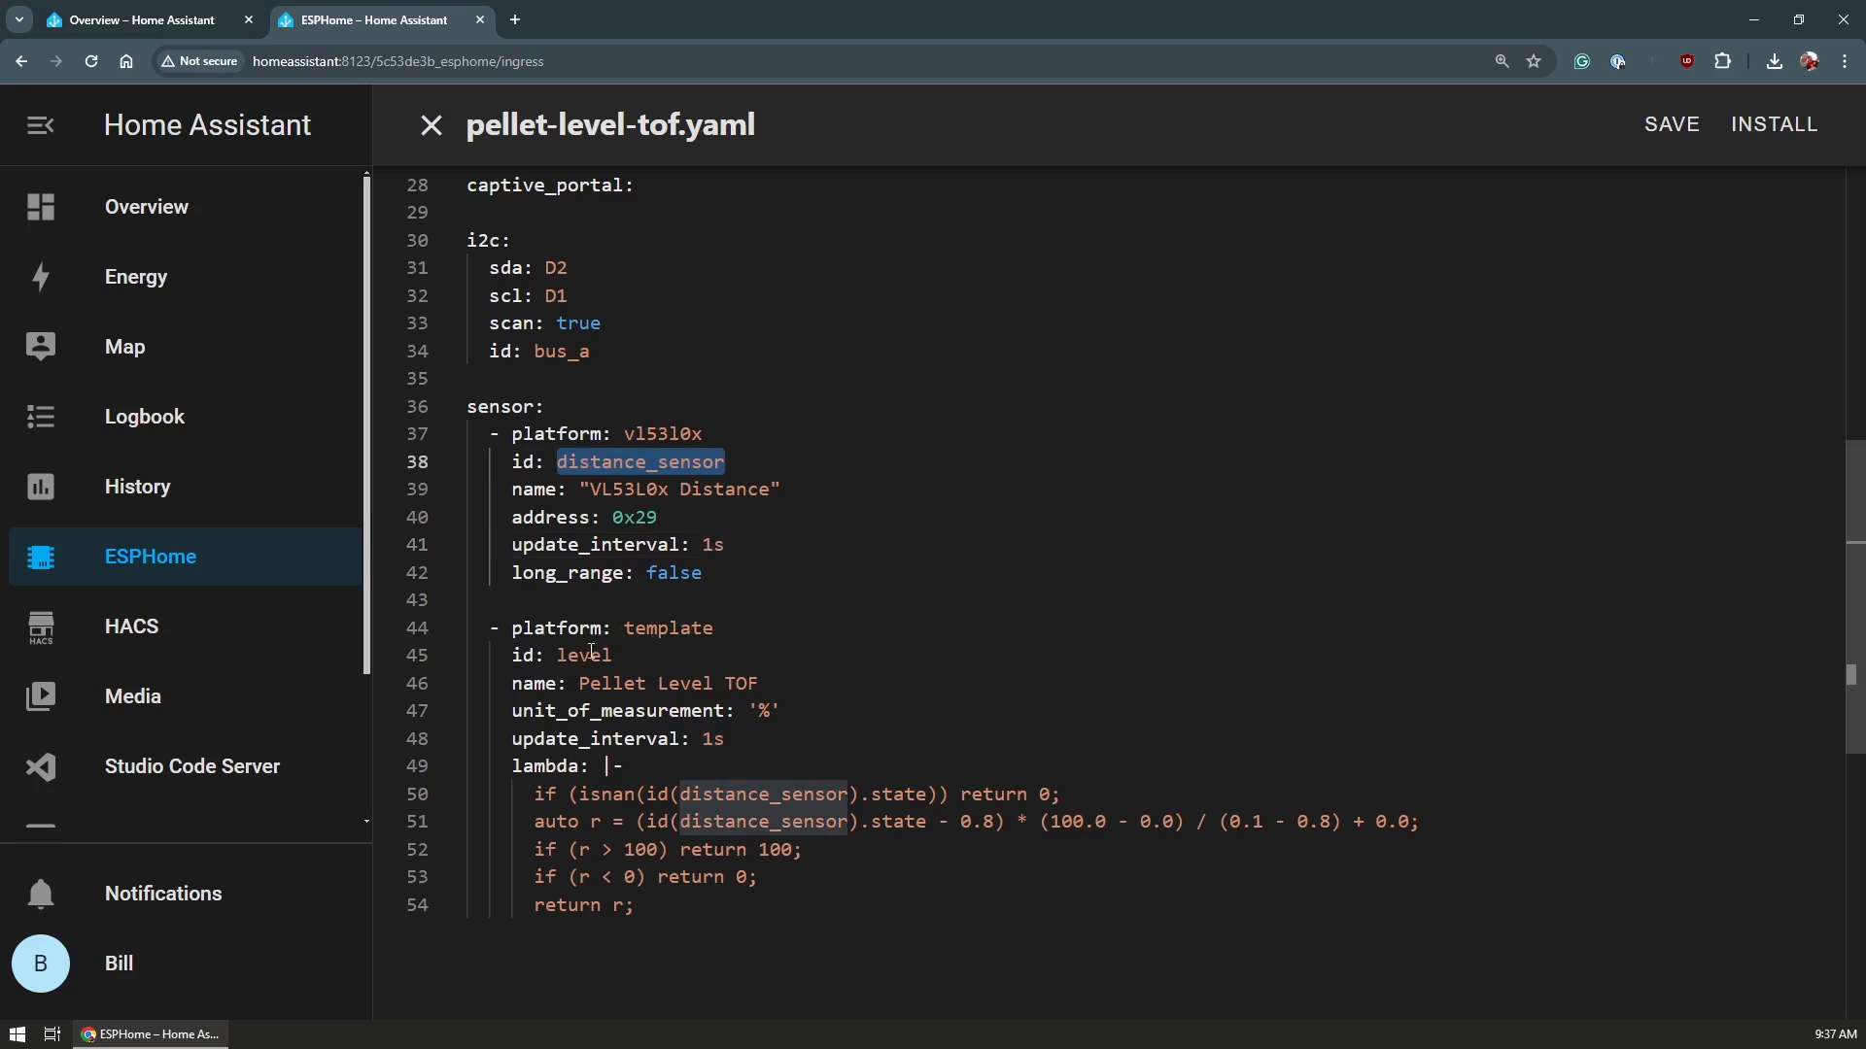
{"action": "double_click", "coordinate": [582, 656]}
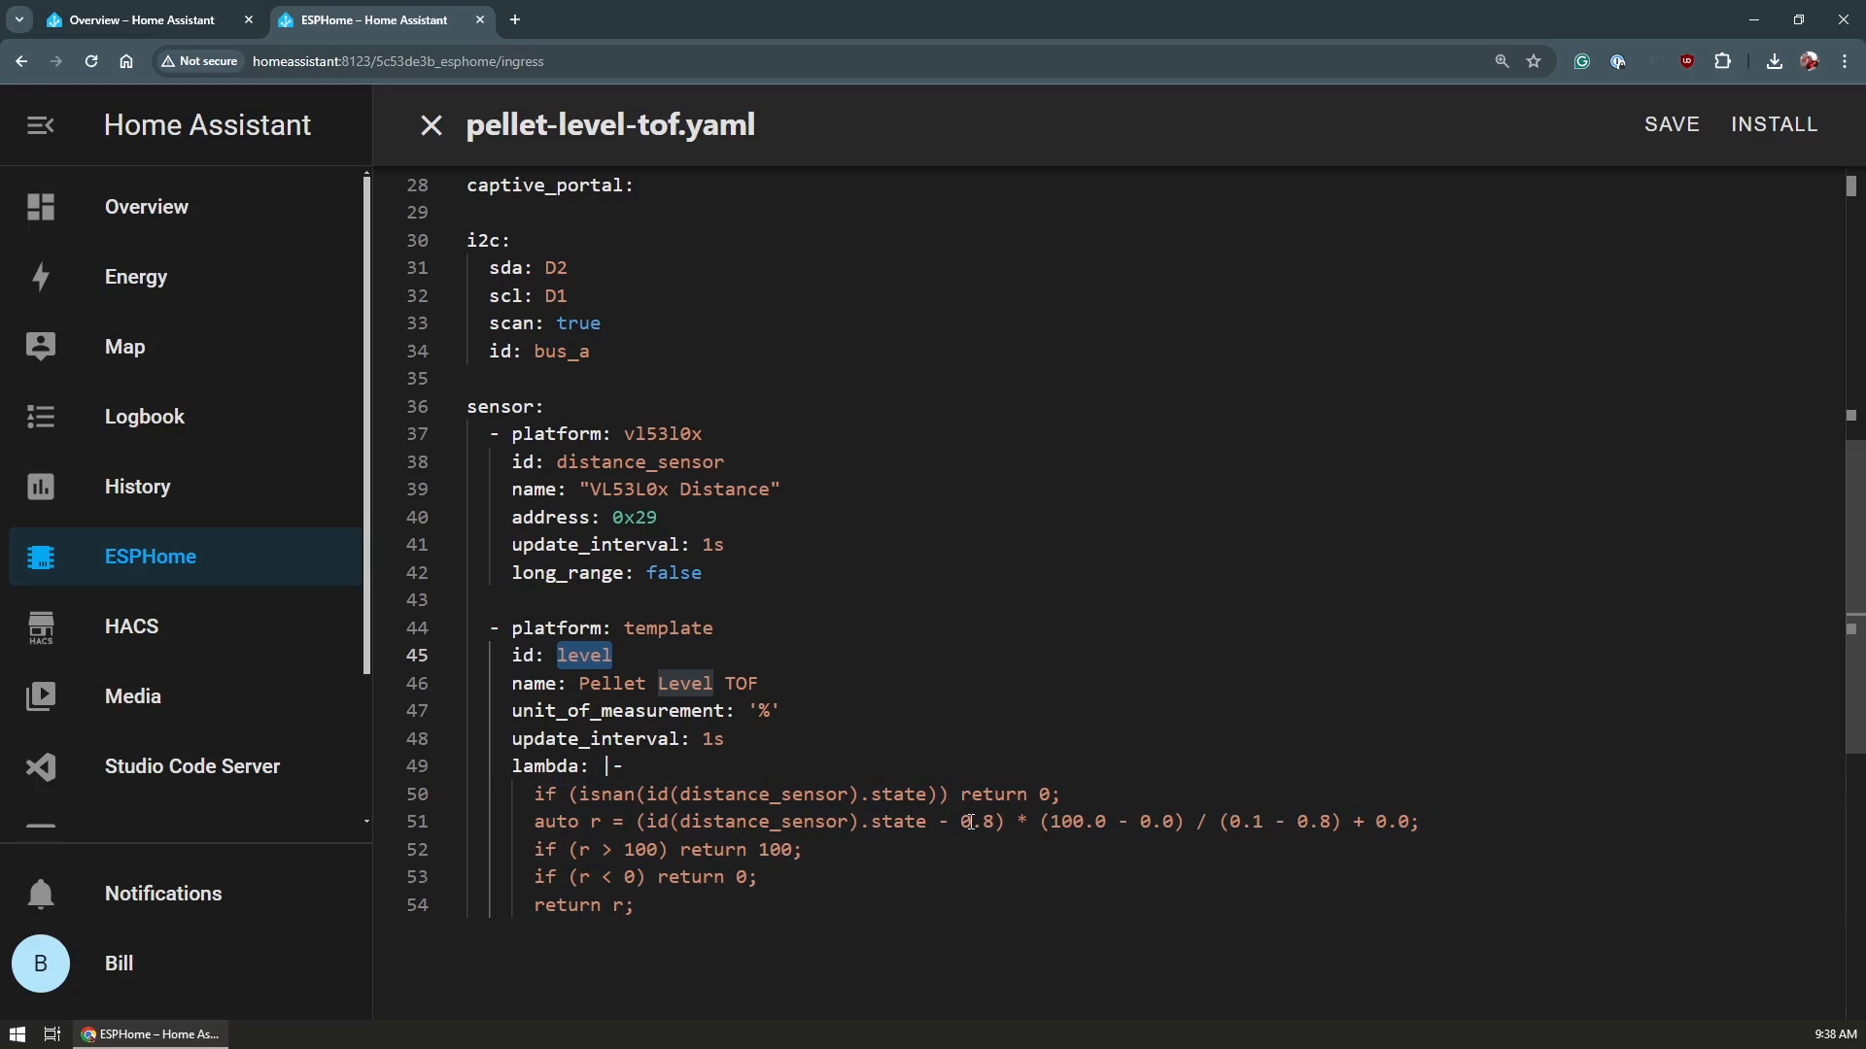
{"action": "mouse_move", "coordinate": [499, 431]}
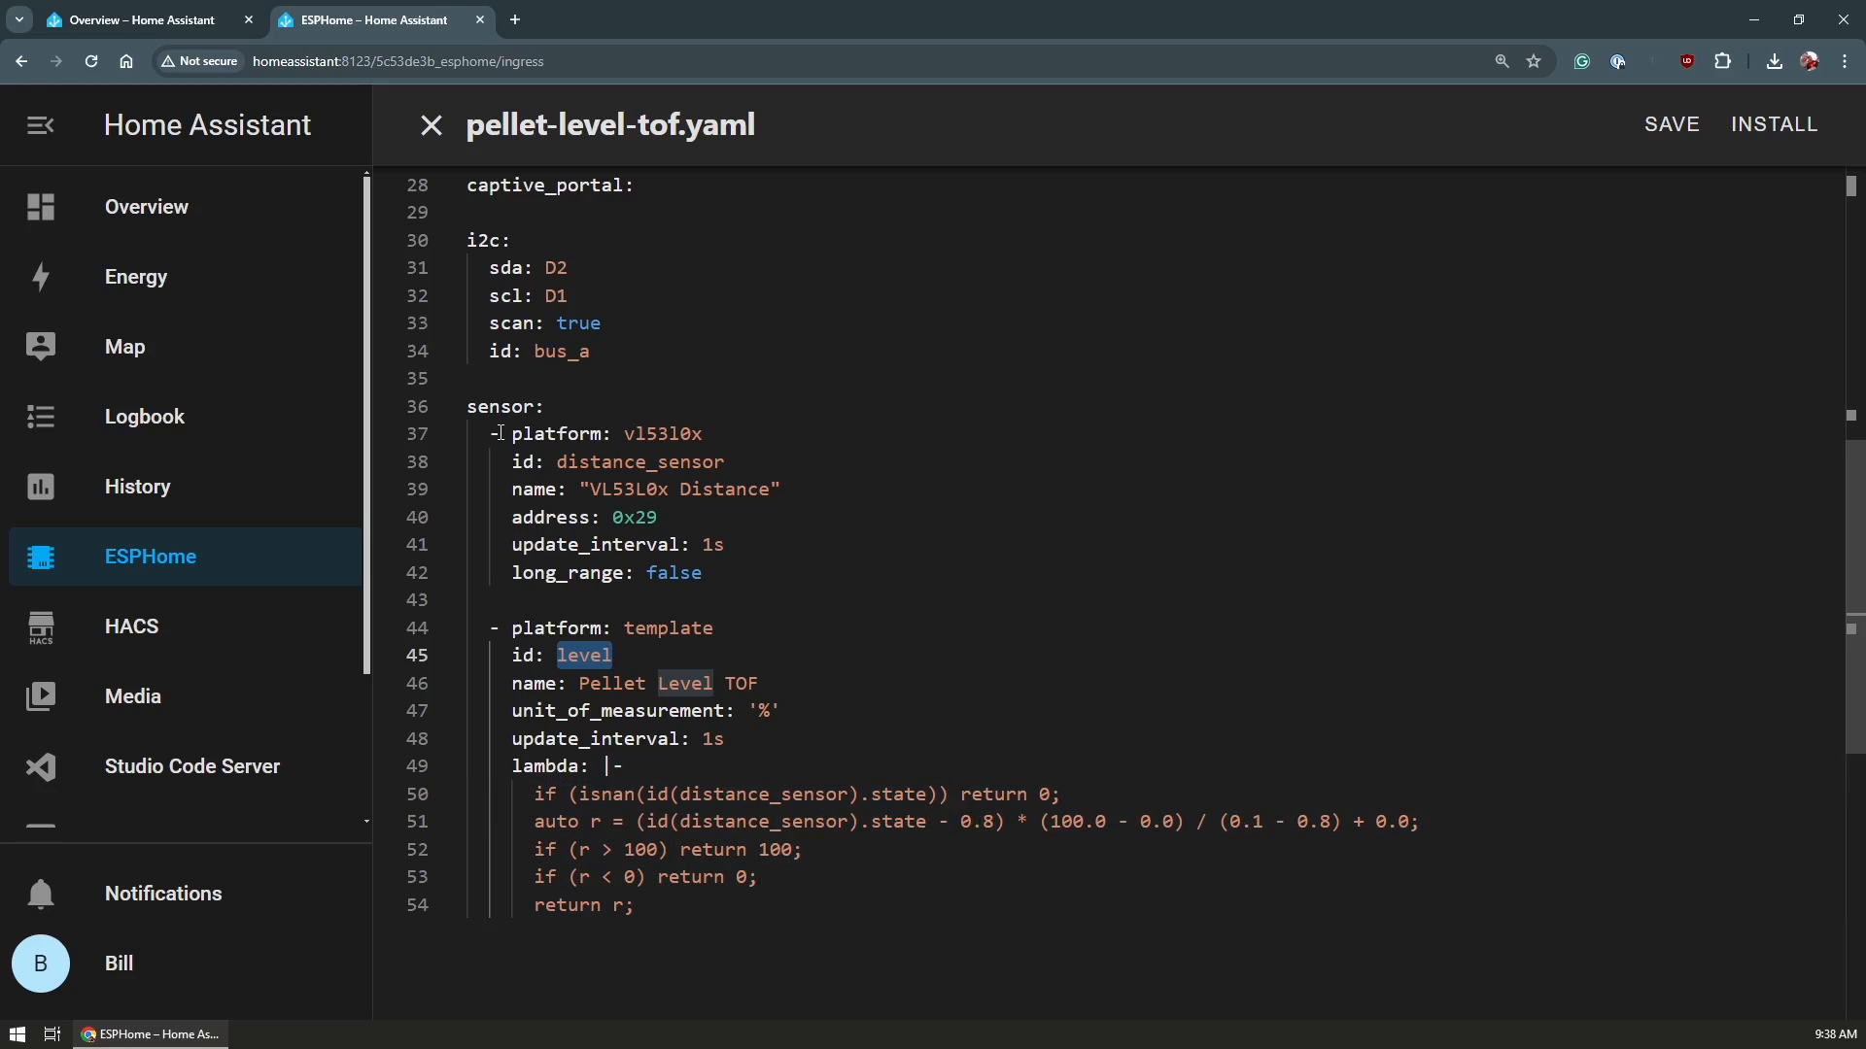
{"action": "left_click", "coordinate": [131, 20]}
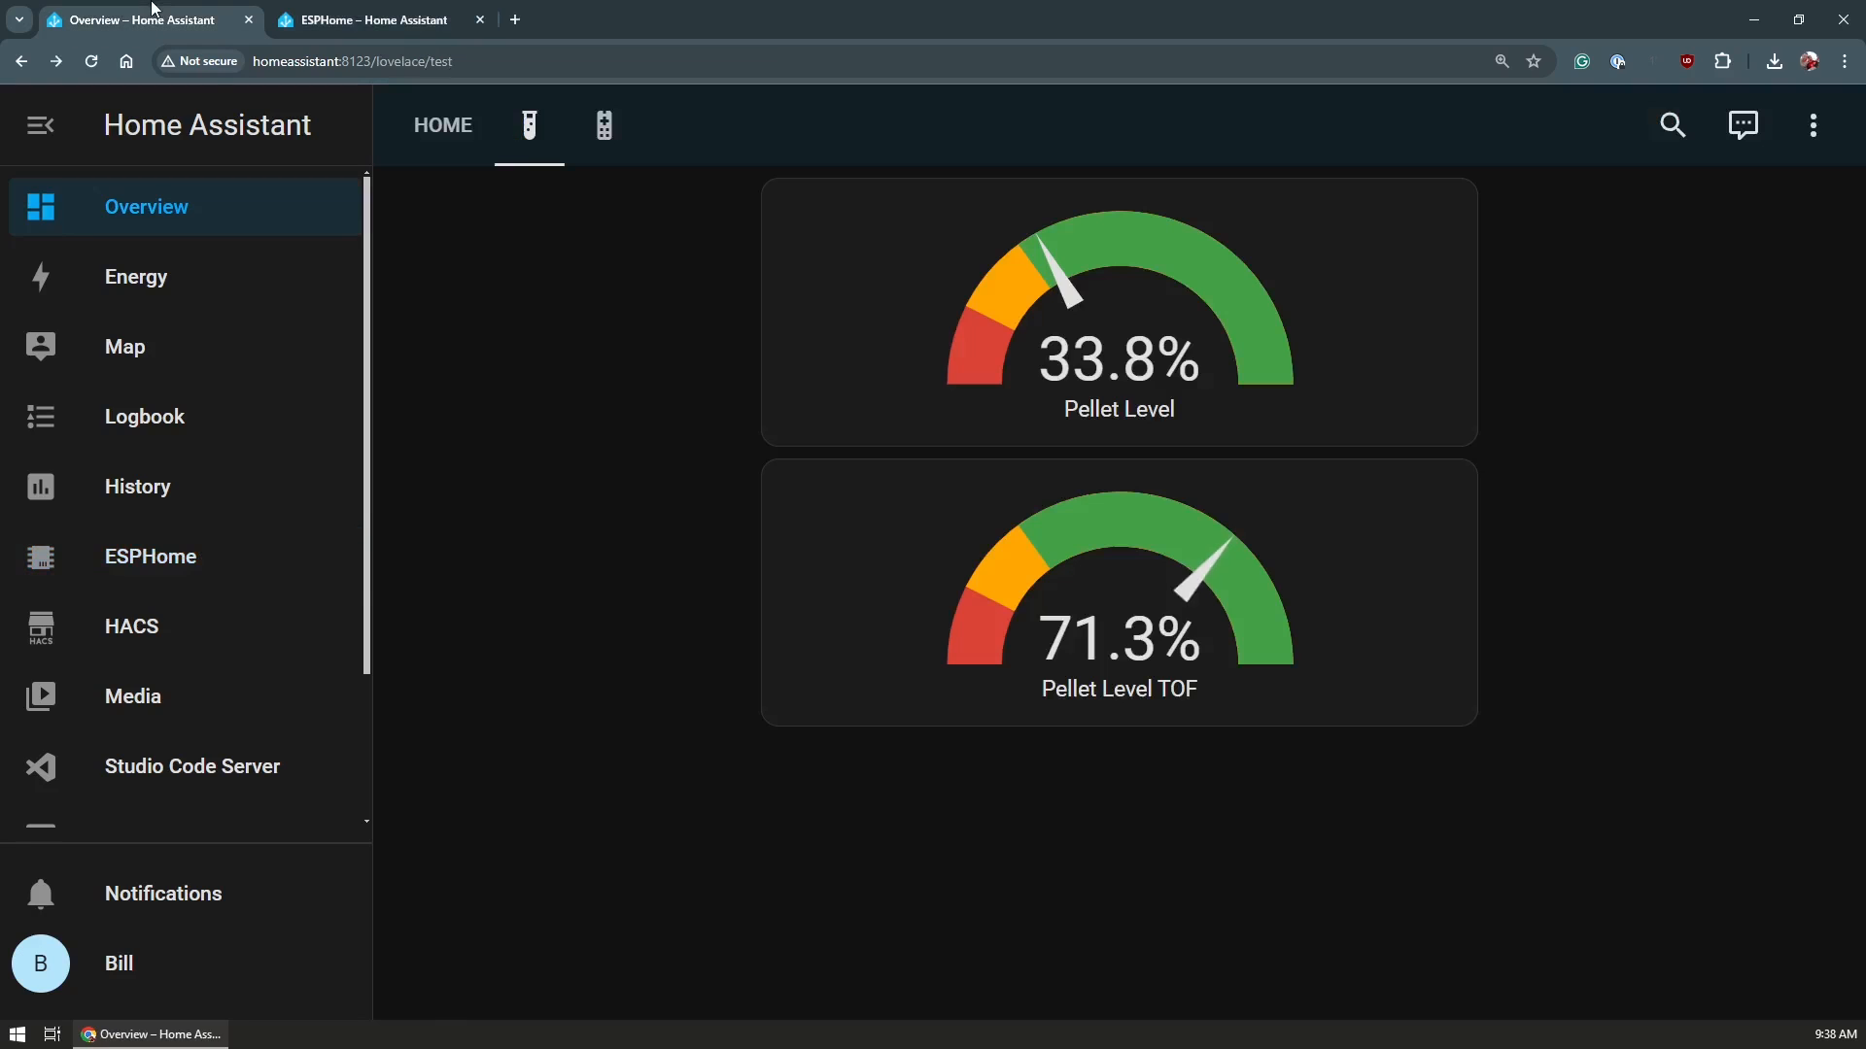